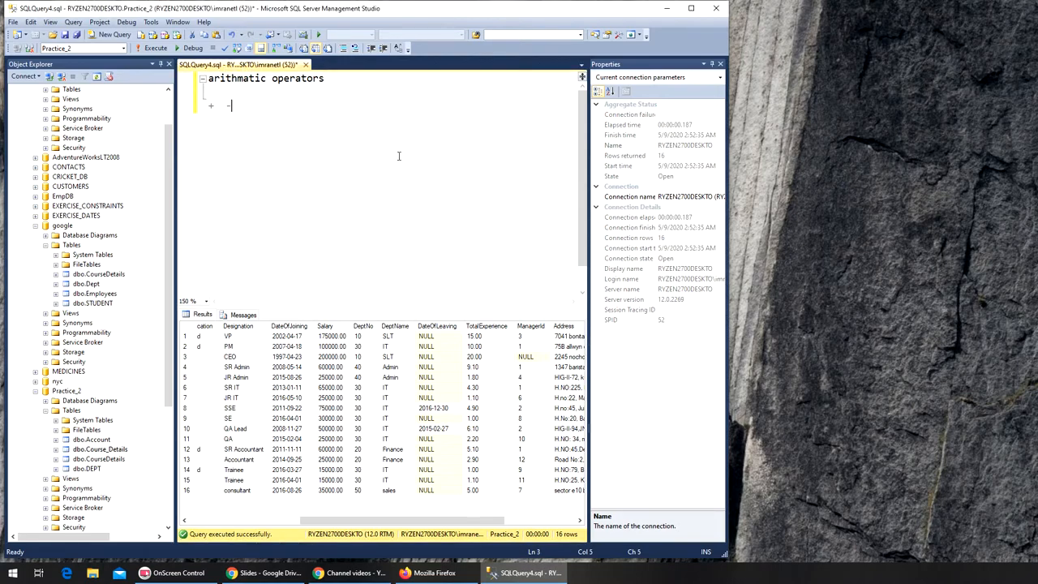
List the arithmetic operators * / % under the heading and start a select statement.
{"action": "type", "text": "*"}
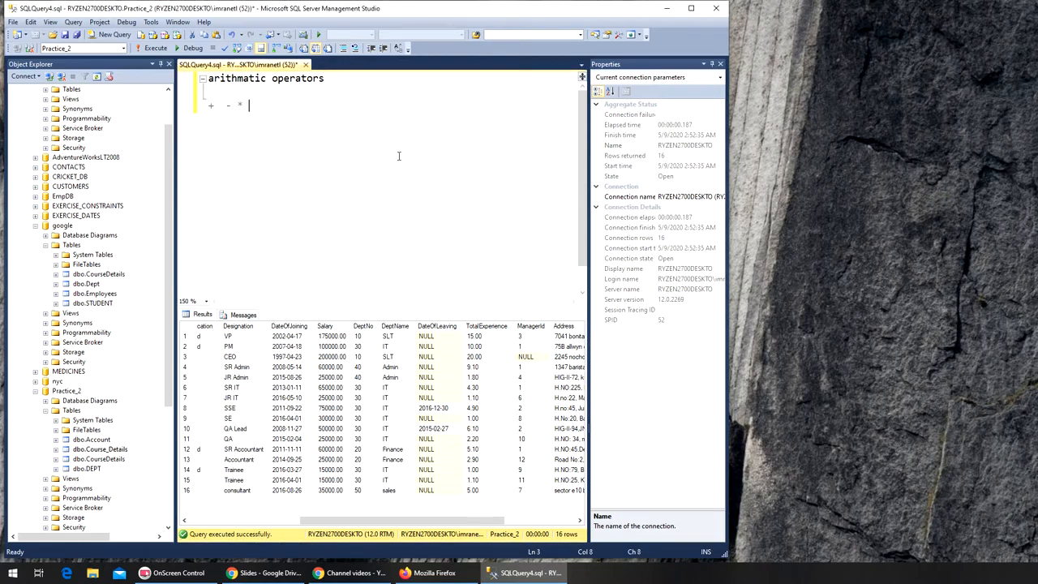
{"action": "type", "text": "/"}
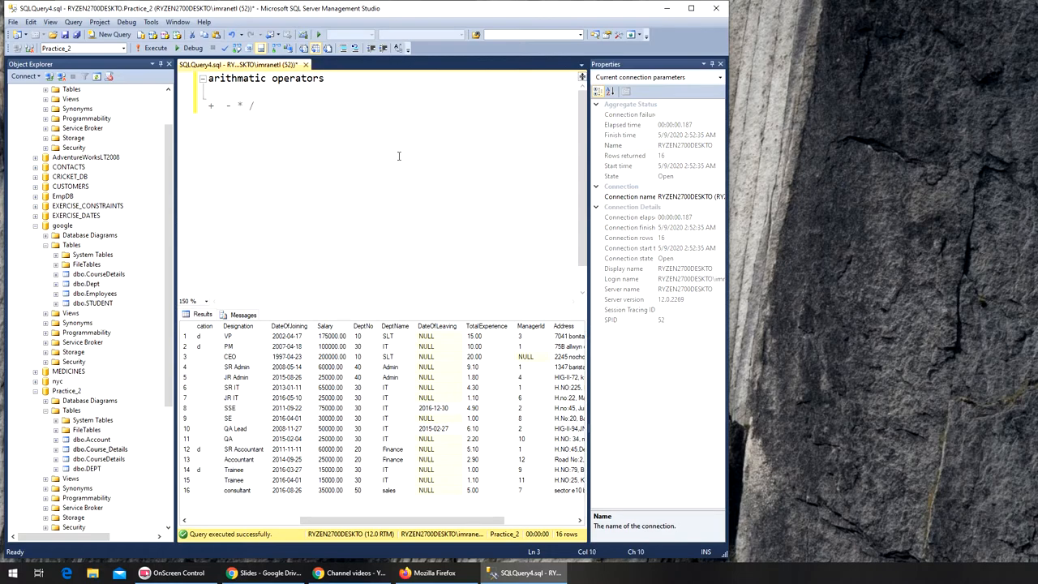
{"action": "type", "text": "%"}
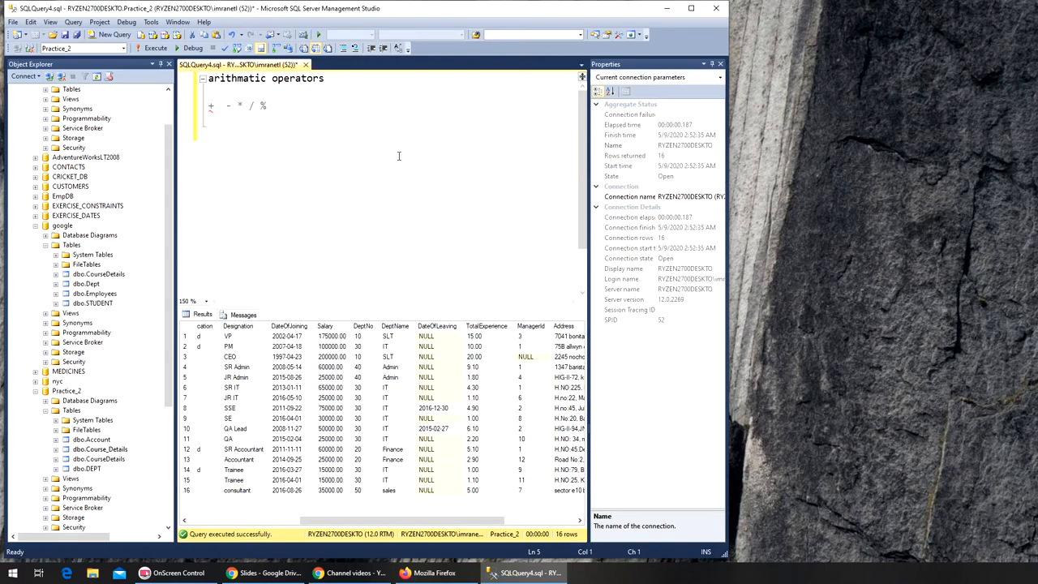
{"action": "type", "text": "slect"}
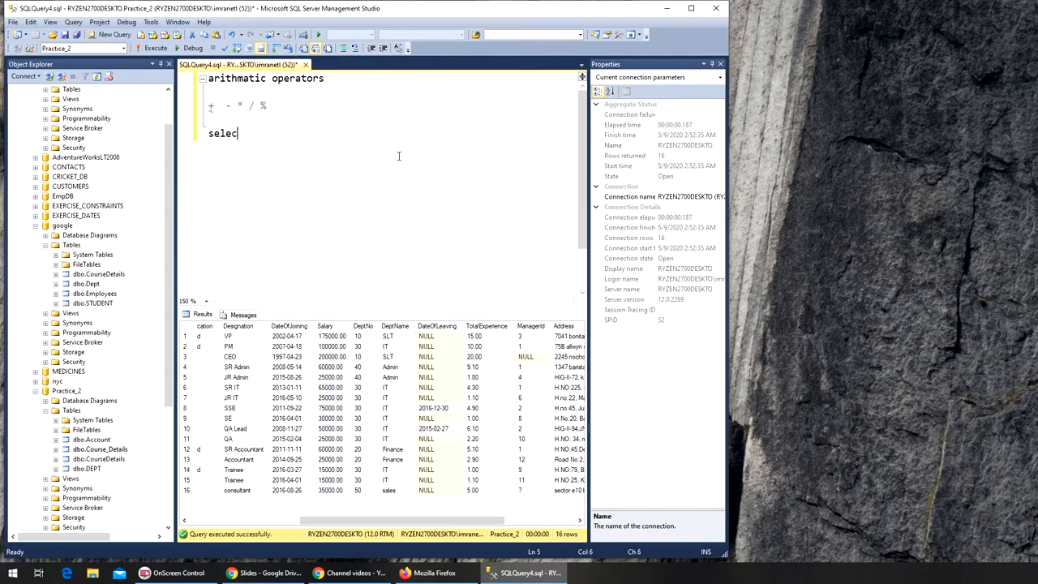
Complete select 50+50 and run it so the result shows 100.
{"action": "type", "text": "50+"}
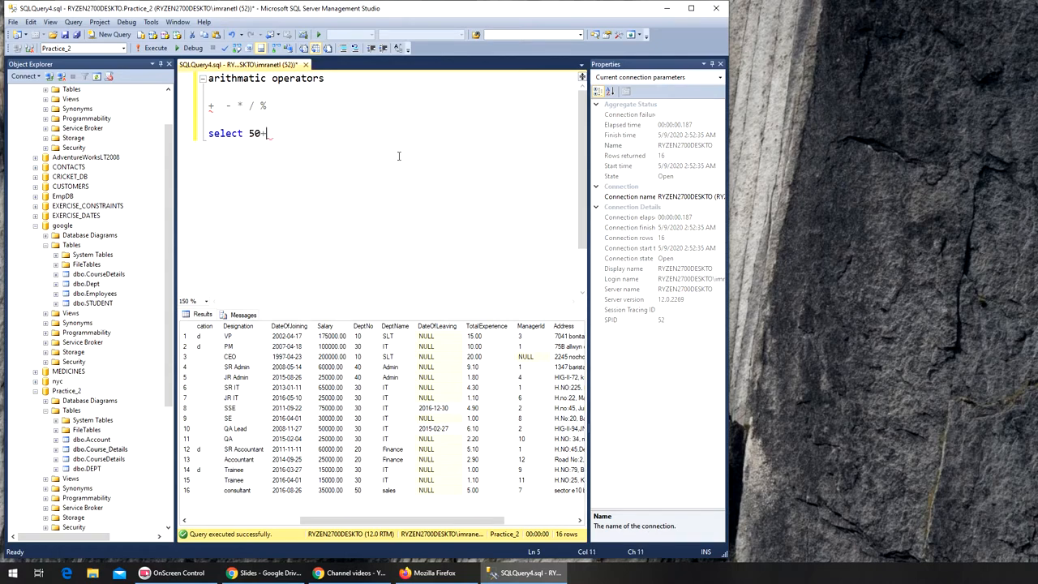
{"action": "type", "text": "50;"}
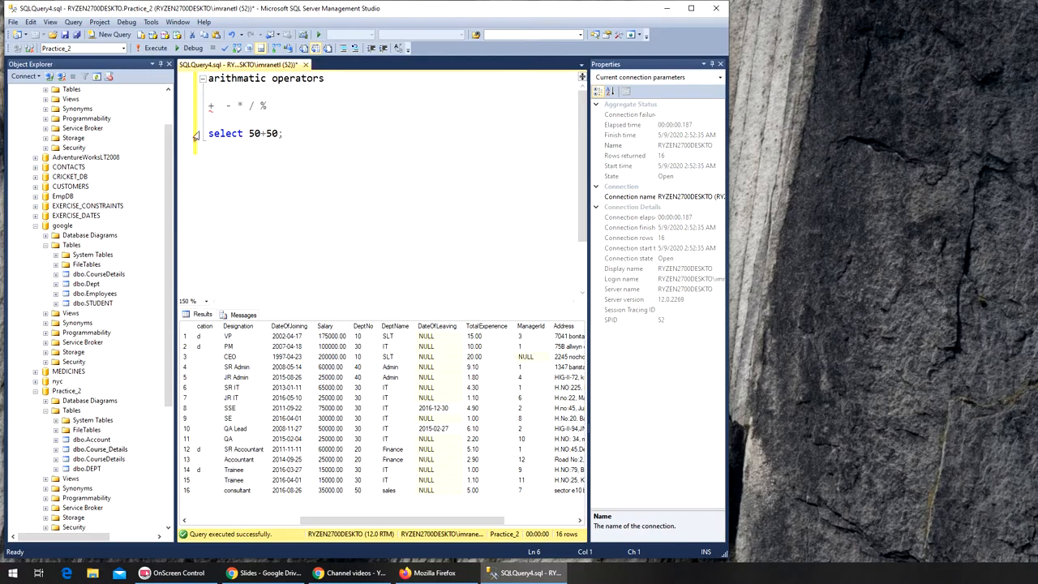
{"action": "left_click", "coordinate": [155, 48]}
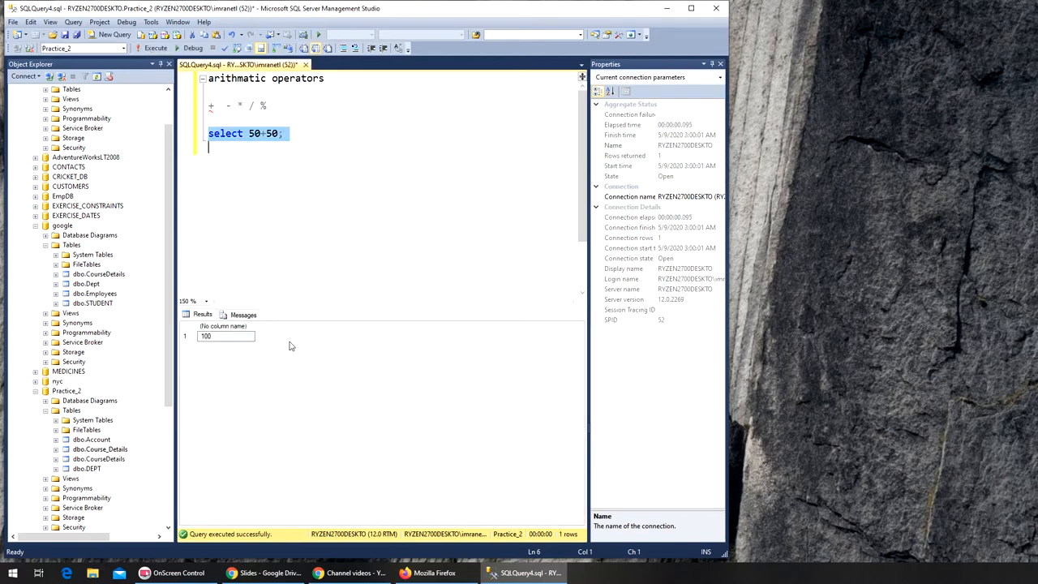
{"action": "left_click", "coordinate": [287, 165]}
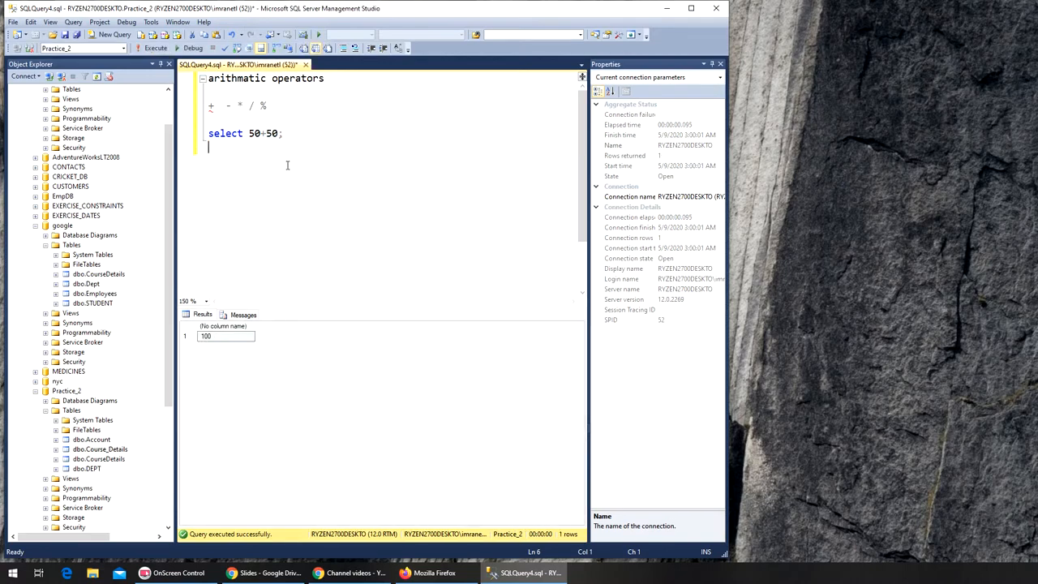
Add select 50-20; and execute it, returning 30.
{"action": "type", "text": "sel"}
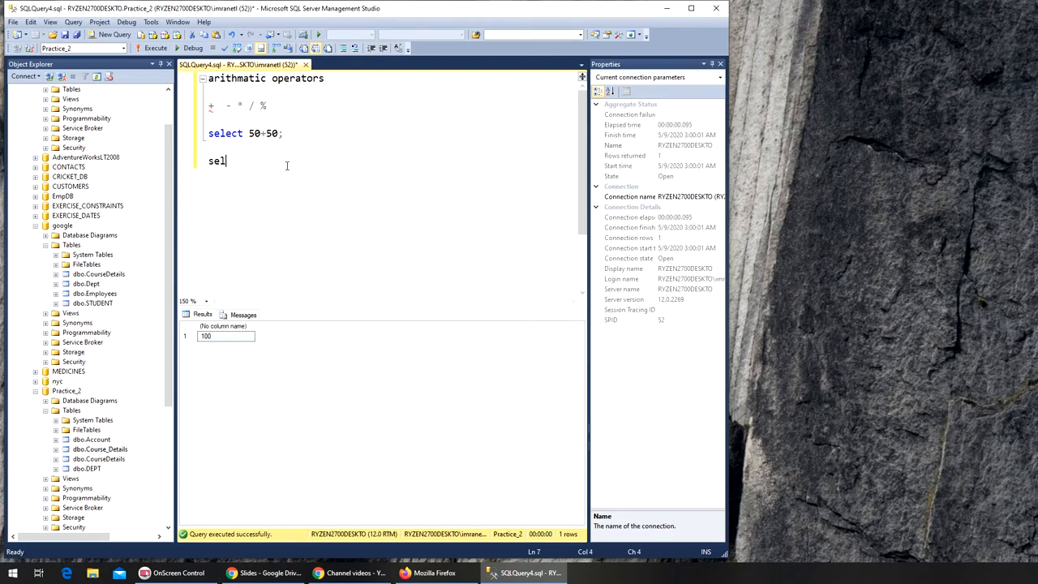
{"action": "type", "text": "ect 50"}
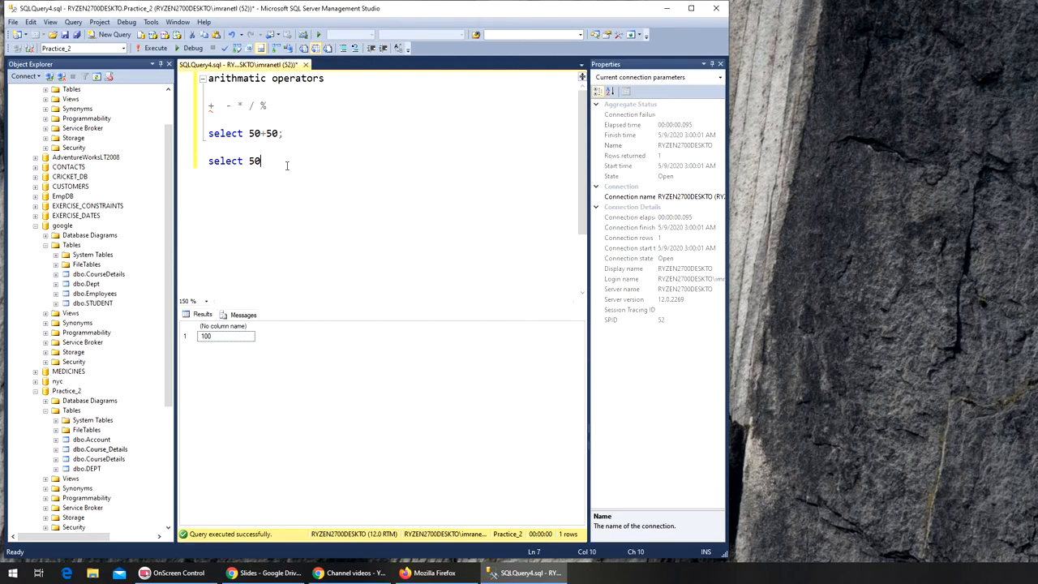
{"action": "type", "text": "-20"}
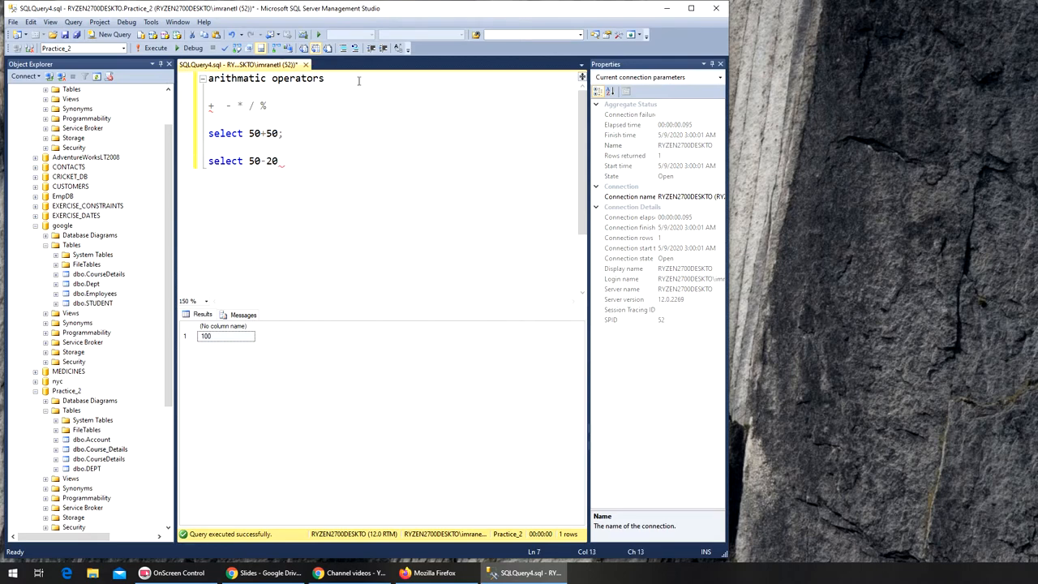
{"action": "type", "text": ";"}
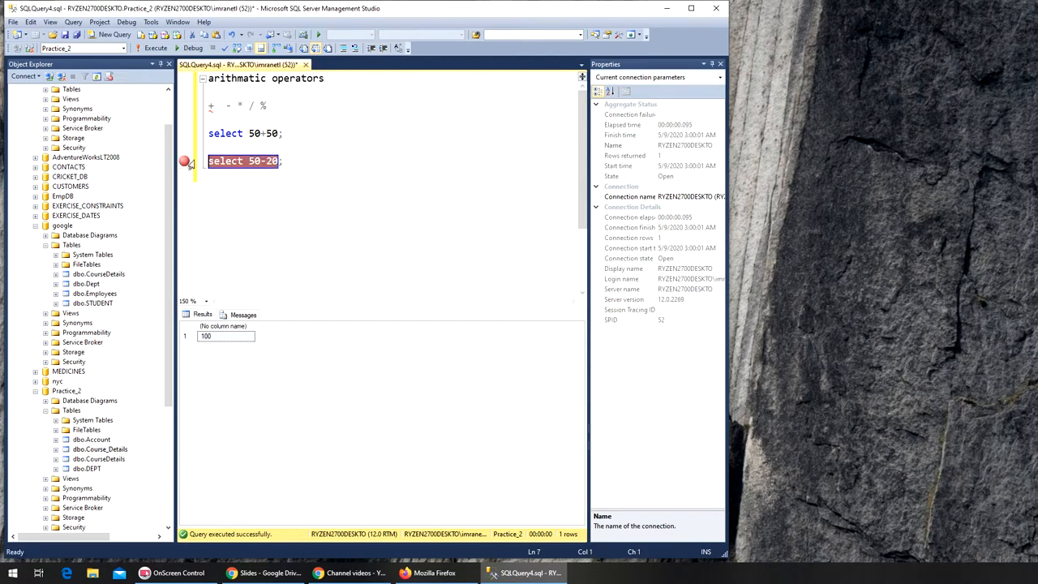
{"action": "left_click", "coordinate": [153, 48]}
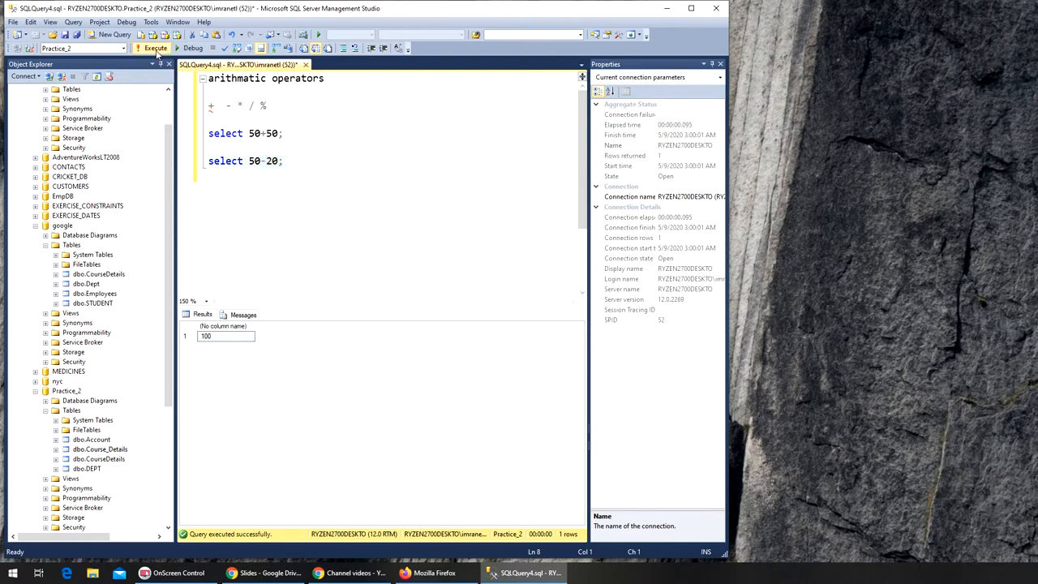
{"action": "left_click", "coordinate": [155, 48]}
{"action": "type", "text": "50"}
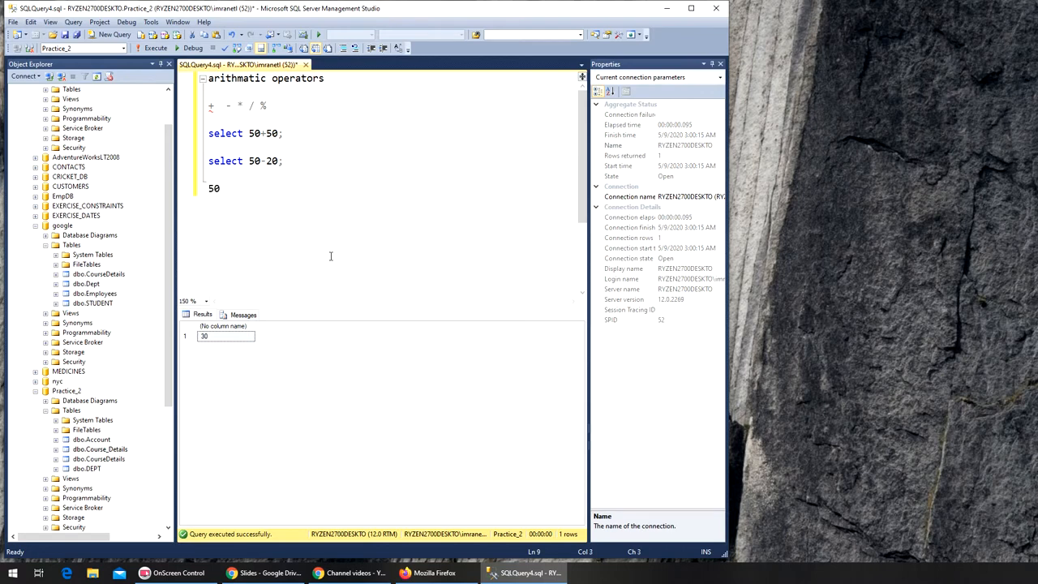
Finish select 50/5; and run it, getting 10 in the results.
{"action": "type", "text": "/5"}
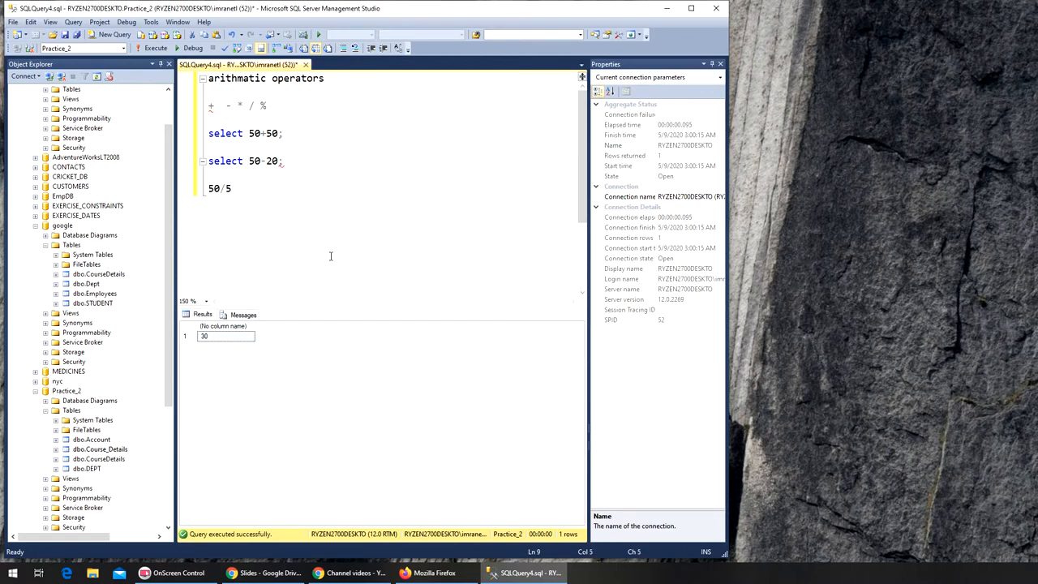
{"action": "type", "text": ";"}
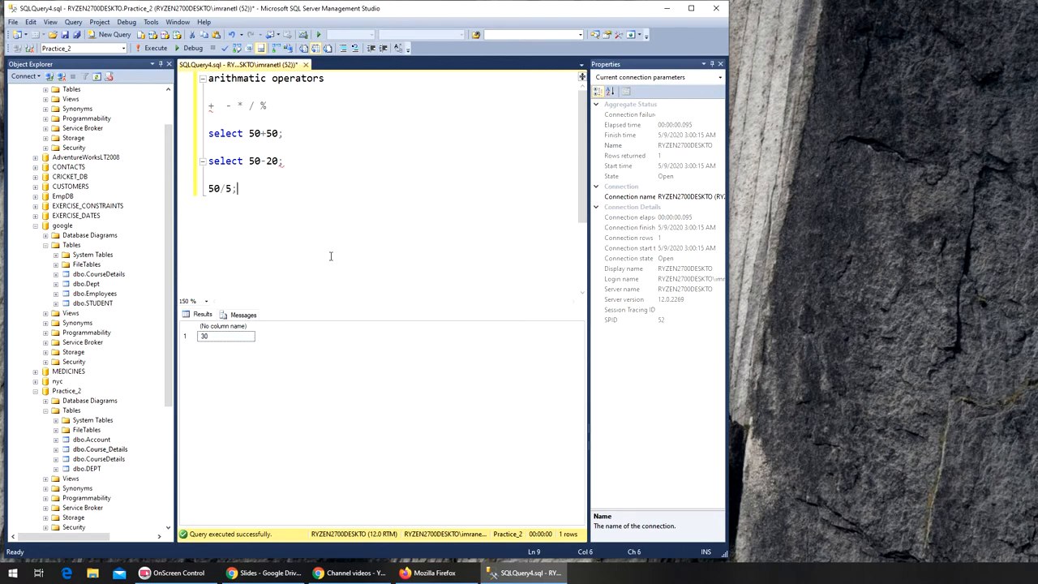
{"action": "type", "text": "select"}
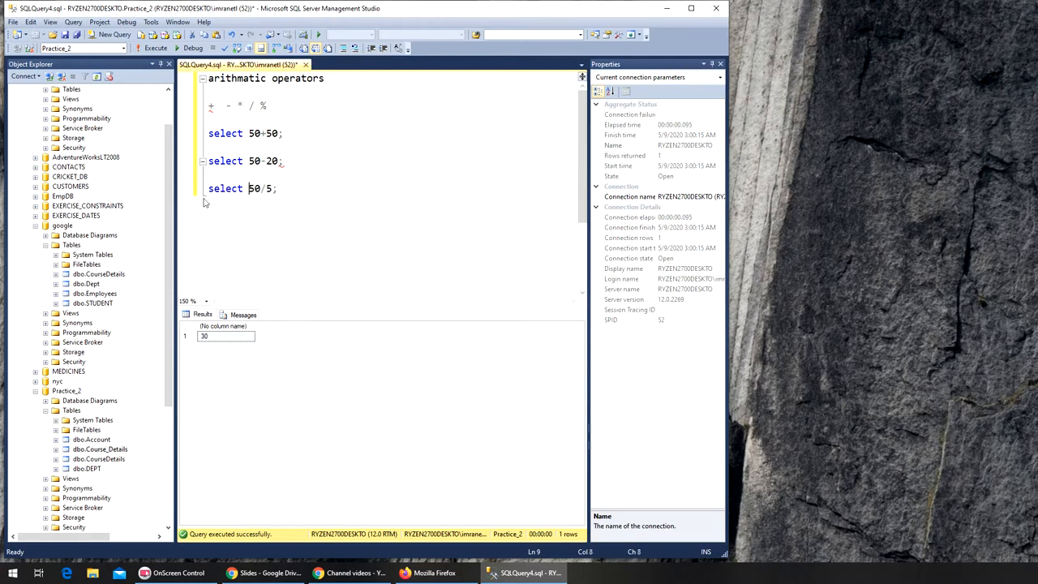
{"action": "left_click", "coordinate": [153, 48]}
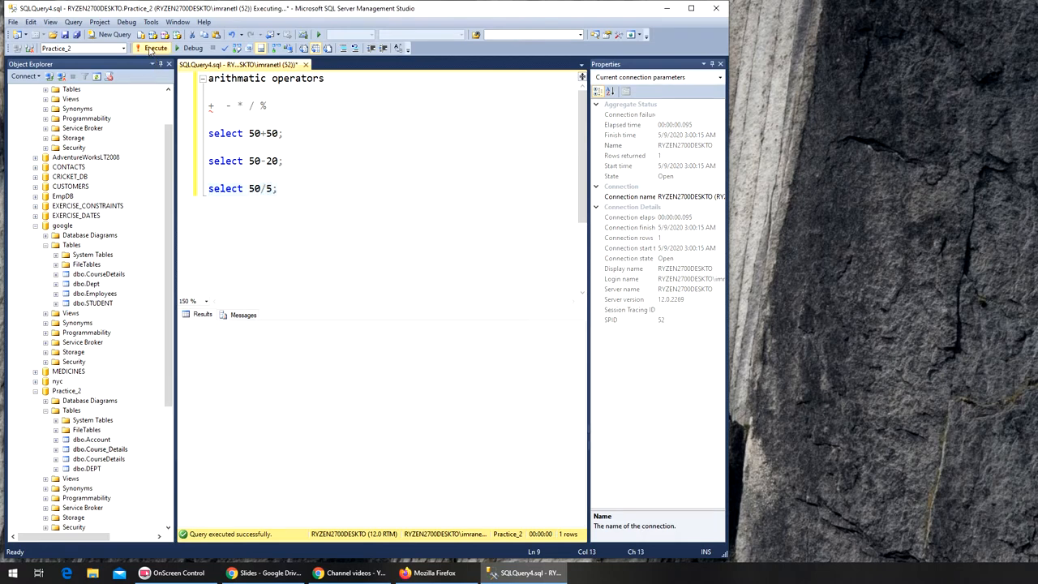
{"action": "left_click", "coordinate": [154, 47]}
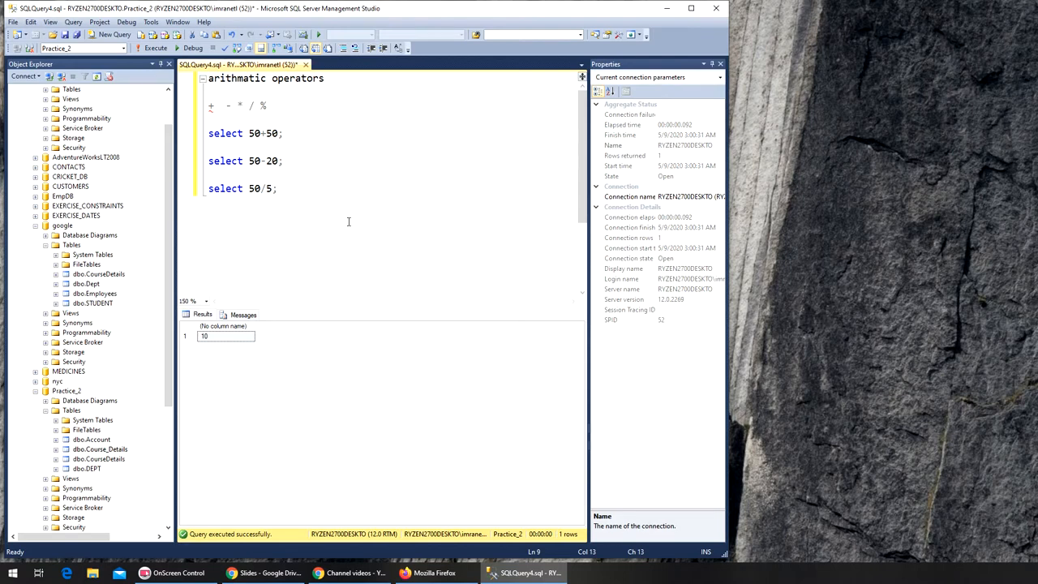
{"action": "left_click", "coordinate": [279, 188]}
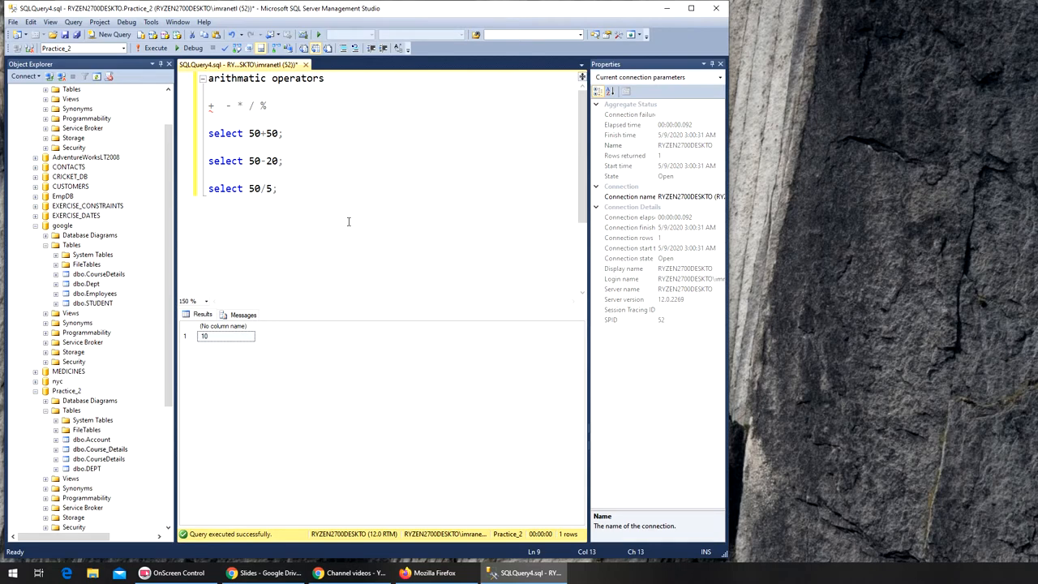
Write select * from empdb.dbo.employees and run it to list 16 employee rows.
{"action": "type", "text": "select * f"}
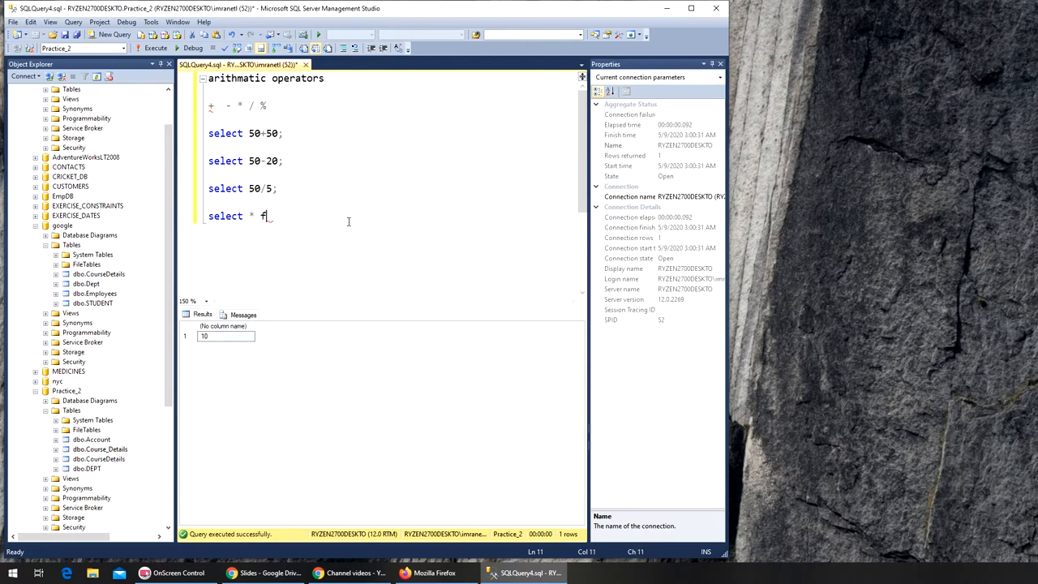
{"action": "type", "text": "rom em"}
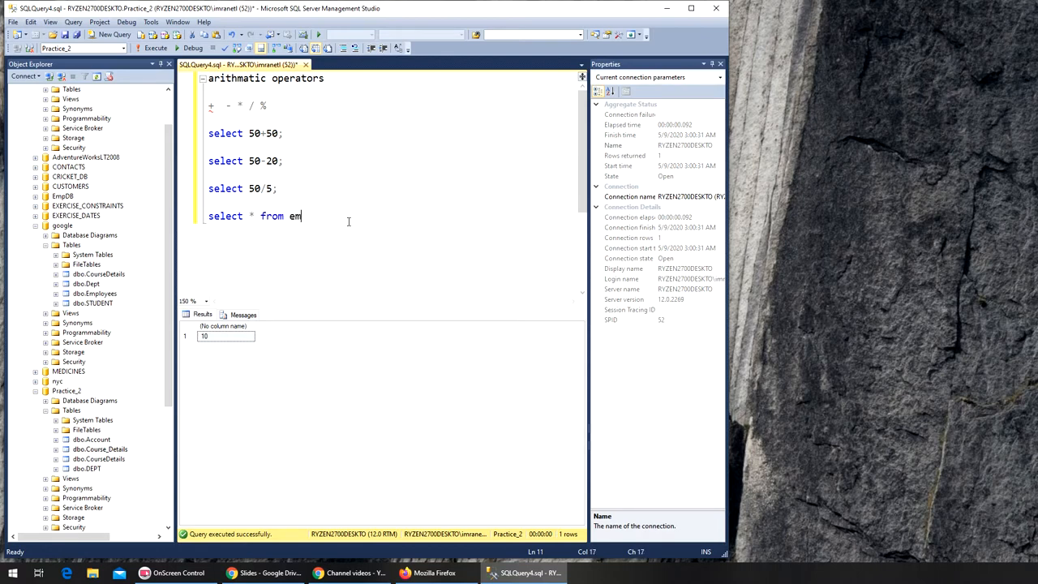
{"action": "type", "text": "pdb.db"}
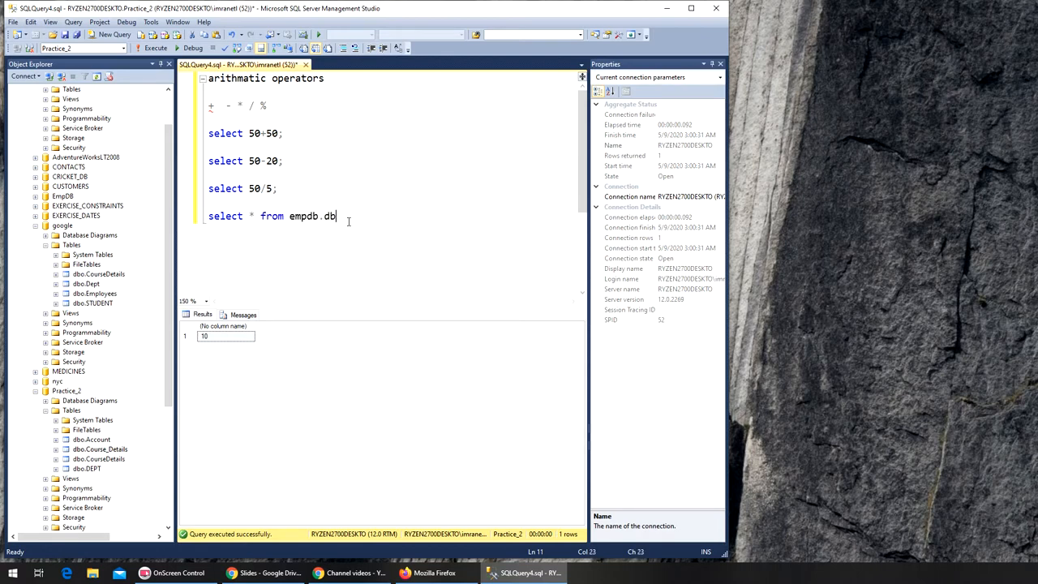
{"action": "type", "text": "o.employees;"}
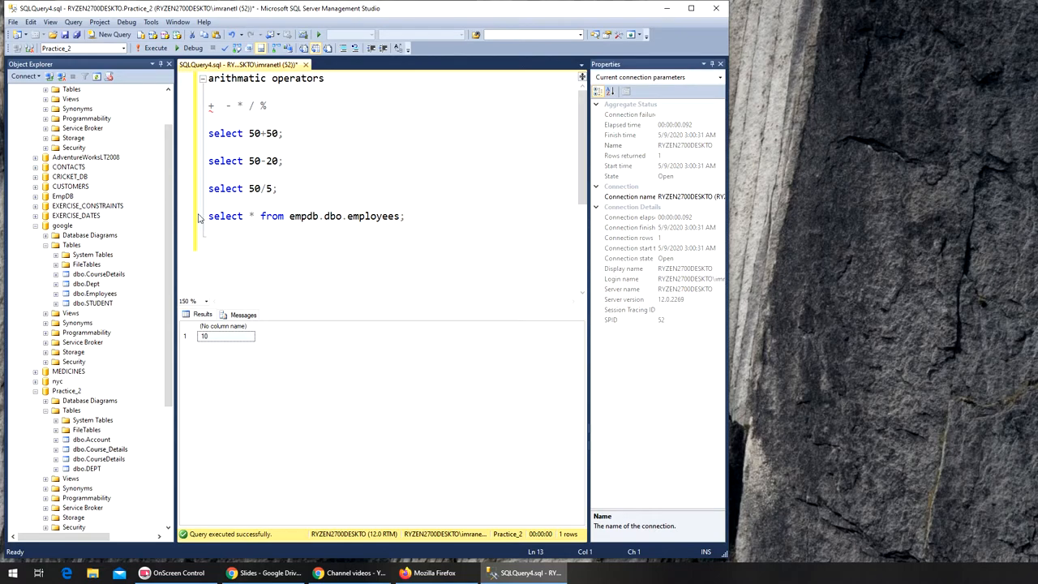
{"action": "left_click", "coordinate": [209, 215]}
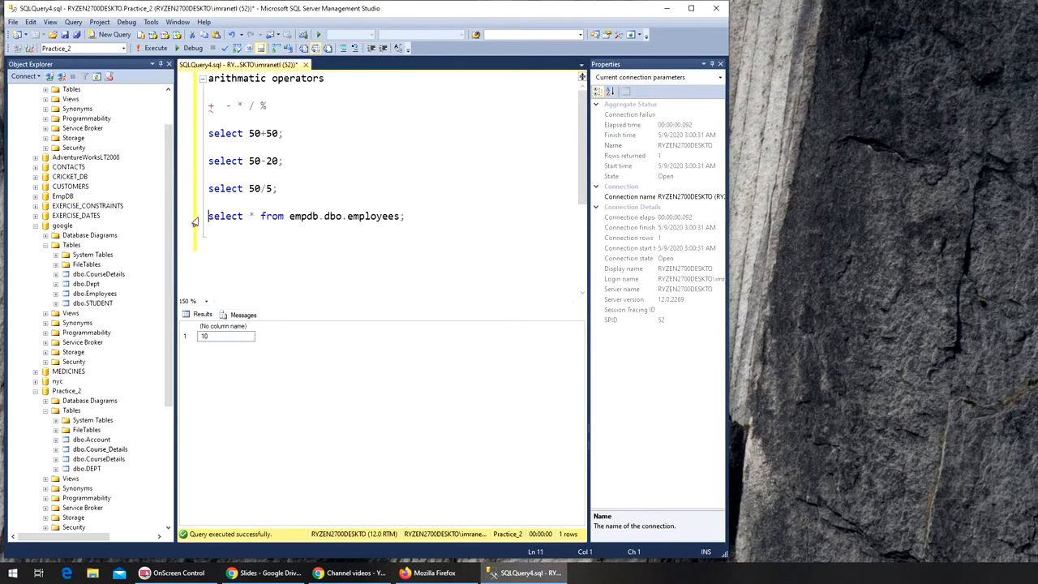
{"action": "left_click", "coordinate": [155, 47]}
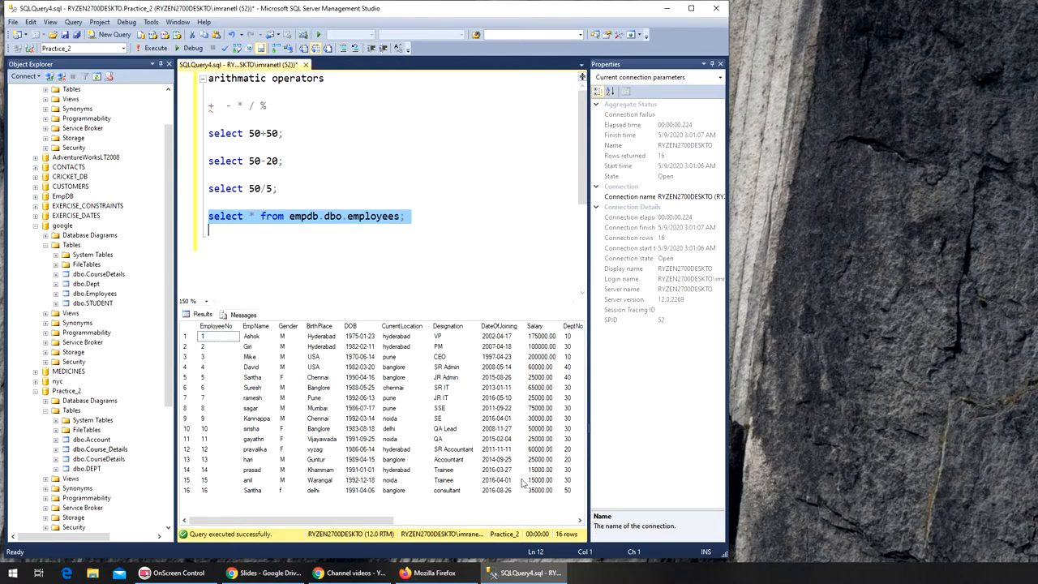
{"action": "mouse_move", "coordinate": [92, 480]}
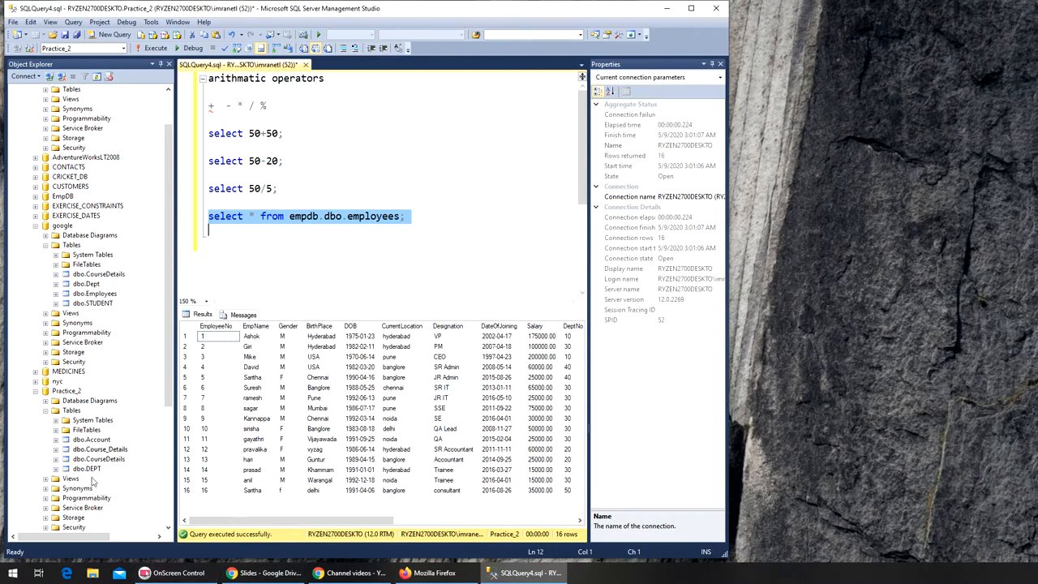
{"action": "mouse_move", "coordinate": [120, 479]}
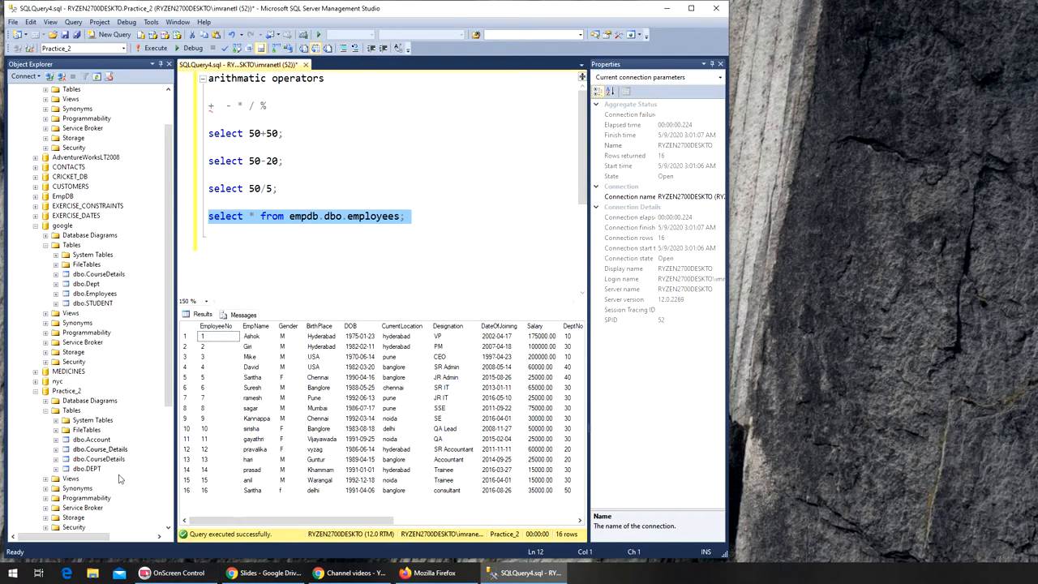
Scroll Object Explorer and expand PRATICE3's Tables folder, showing System Tables and FileTables.
{"action": "scroll", "scroll_direction": "down", "scroll_amount": 3}
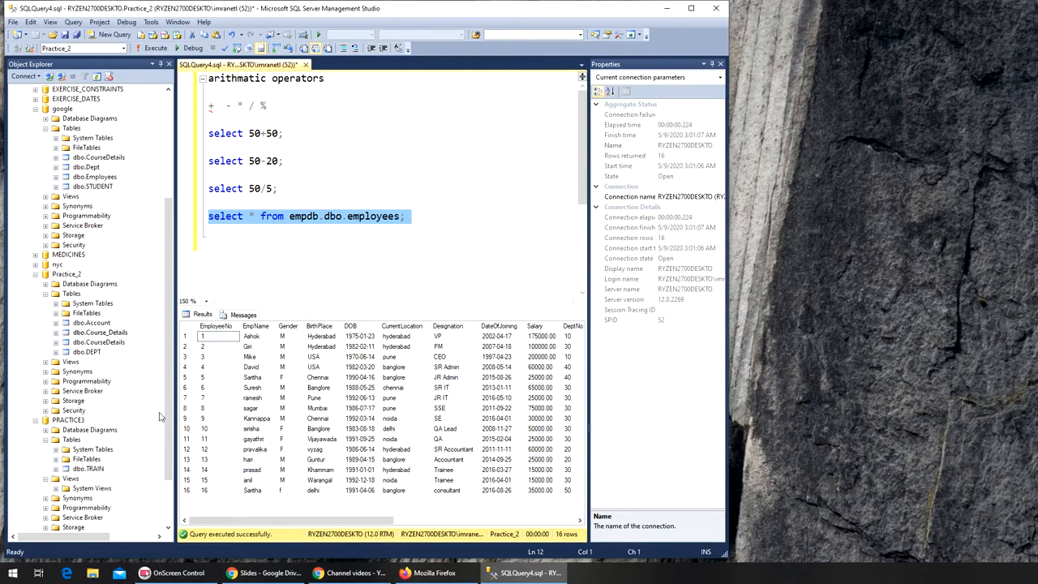
{"action": "scroll", "scroll_direction": "down", "scroll_amount": 3}
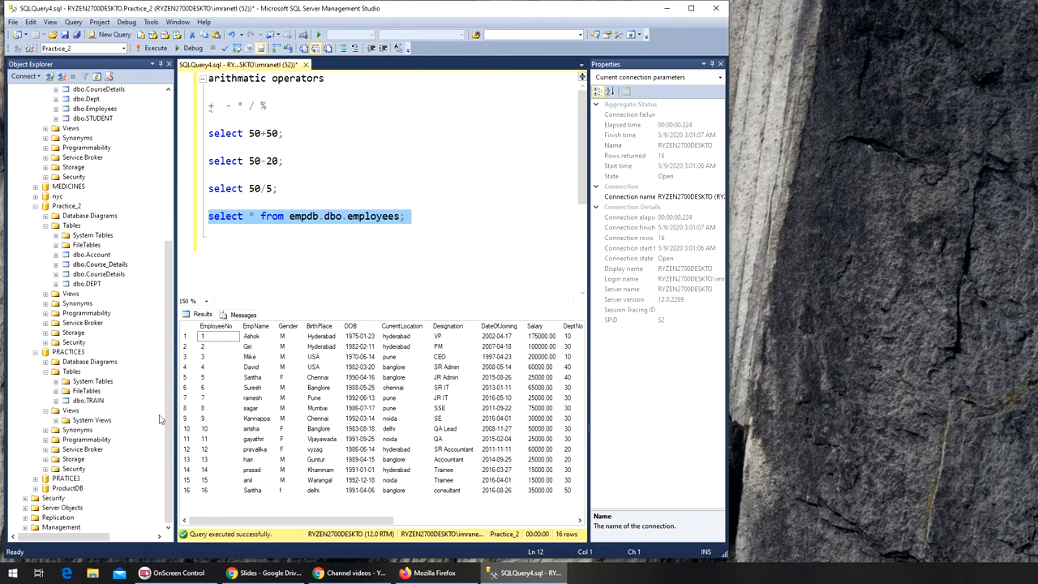
{"action": "mouse_move", "coordinate": [106, 473]}
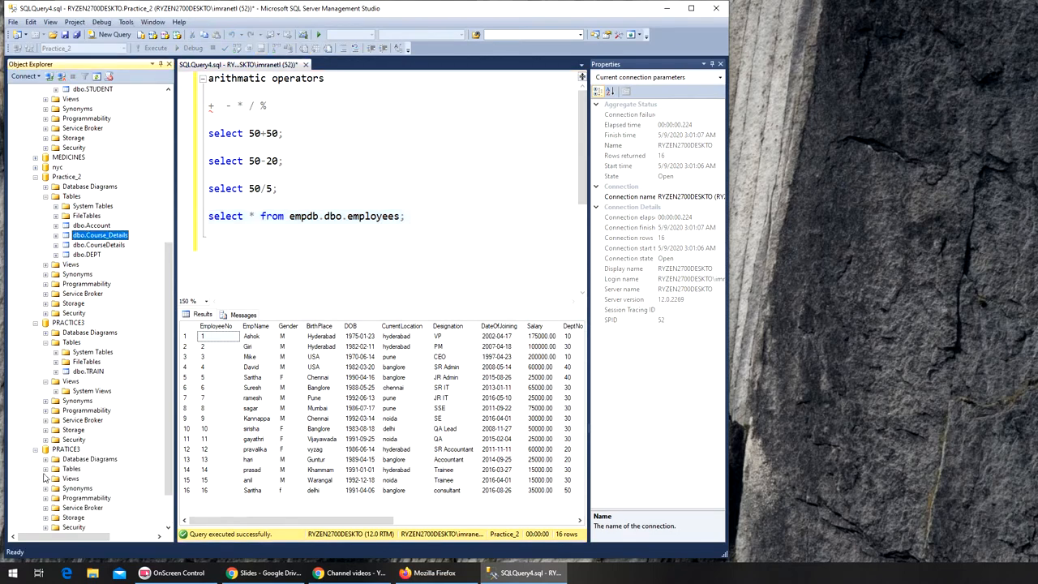
{"action": "left_click", "coordinate": [46, 468]}
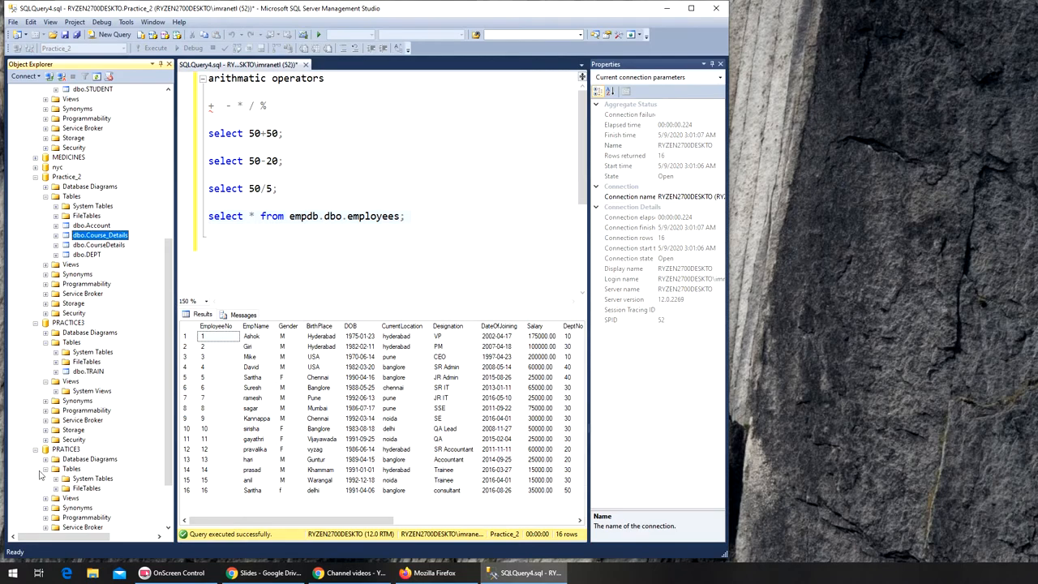
{"action": "mouse_move", "coordinate": [318, 371]}
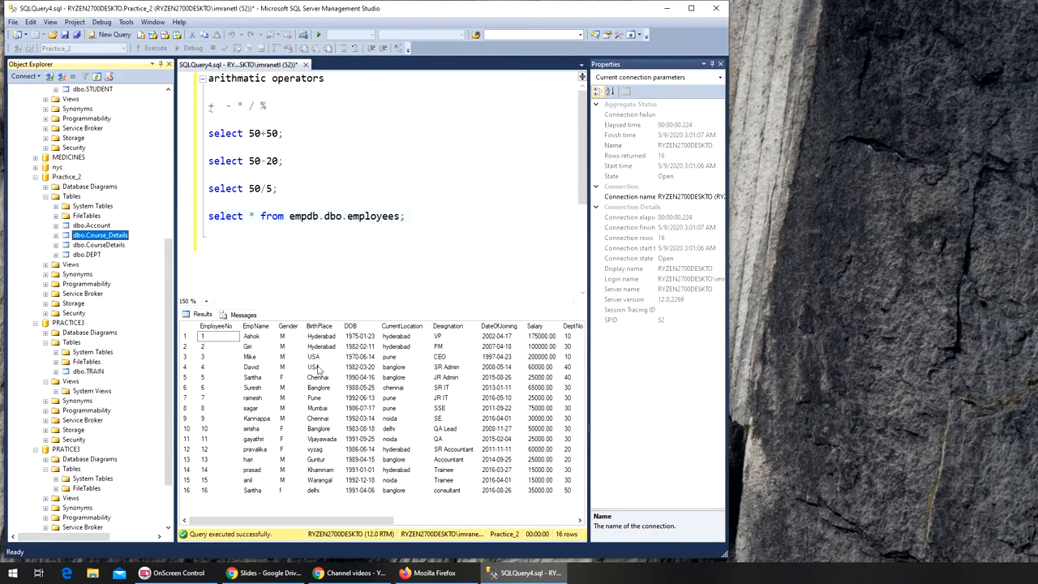
{"action": "mouse_move", "coordinate": [399, 295]}
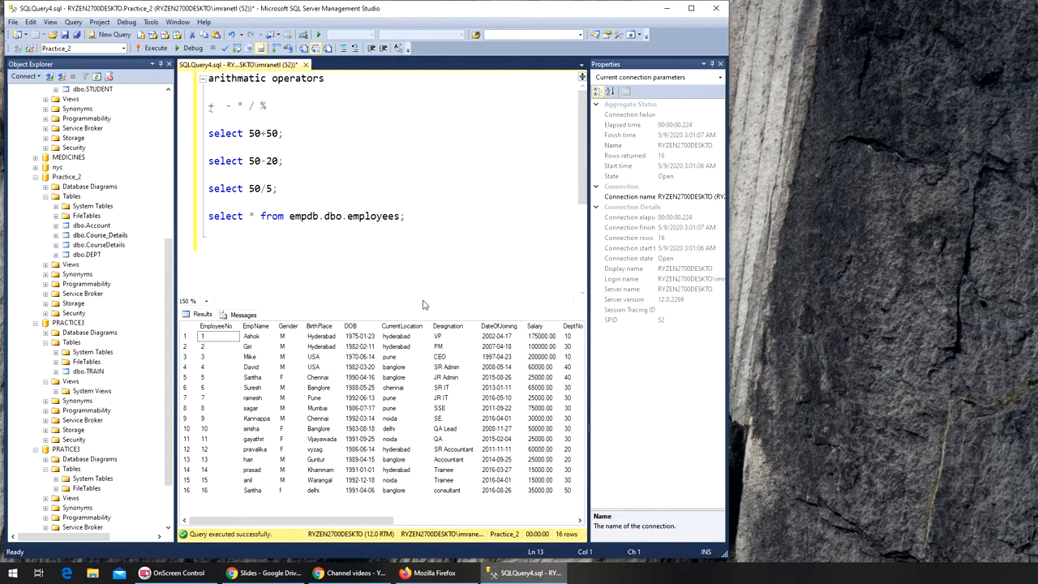
{"action": "mouse_move", "coordinate": [573, 454]}
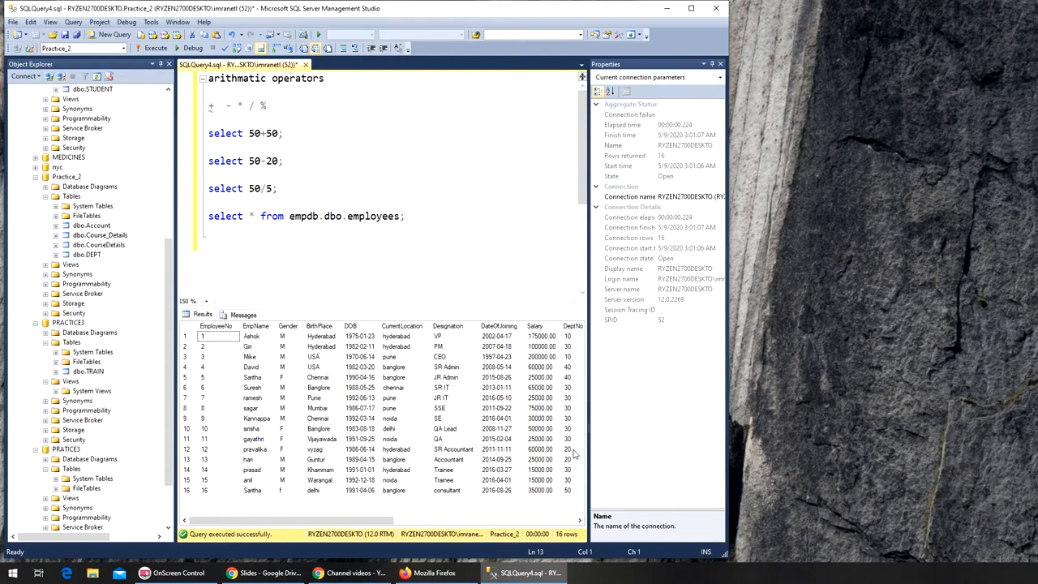
{"action": "mouse_move", "coordinate": [337, 304]}
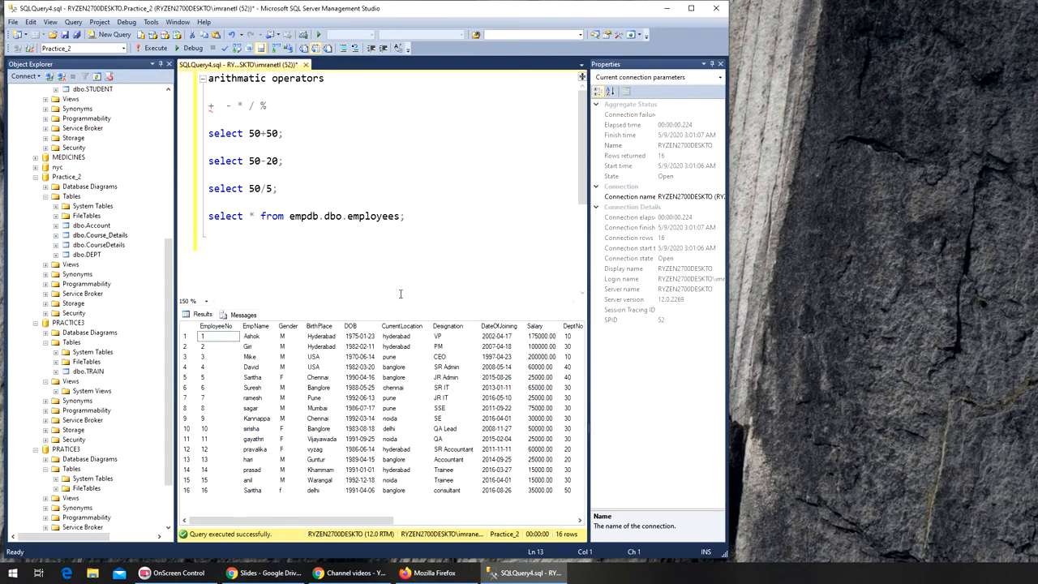
{"action": "mouse_move", "coordinate": [506, 371]}
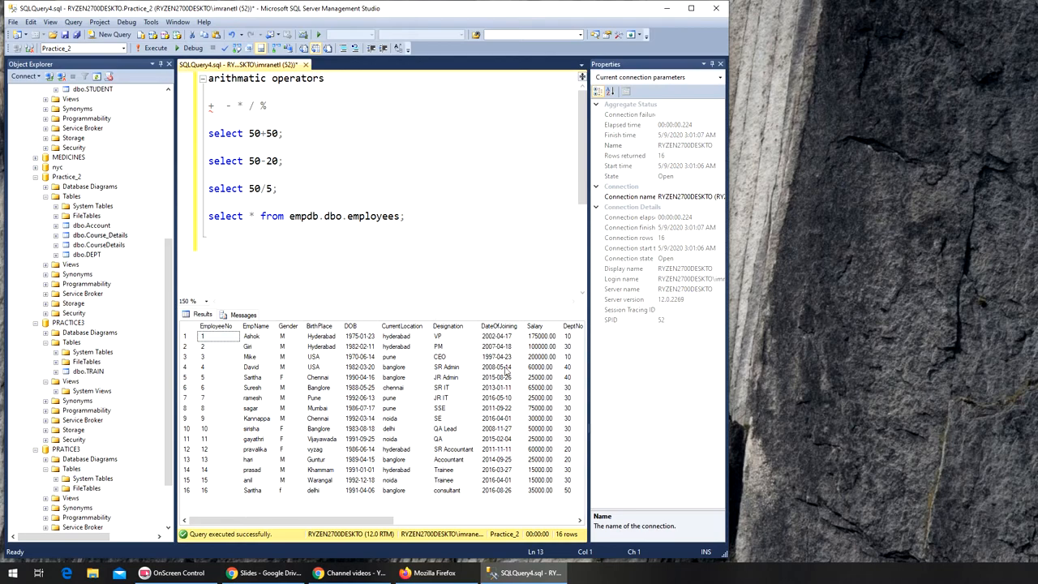
{"action": "mouse_move", "coordinate": [541, 347]}
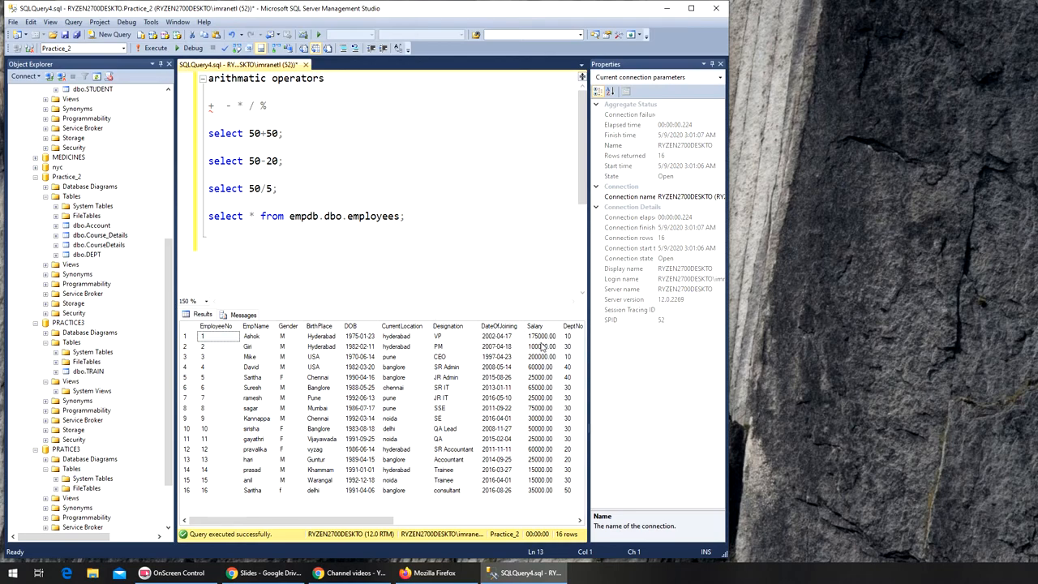
{"action": "left_click", "coordinate": [209, 243]}
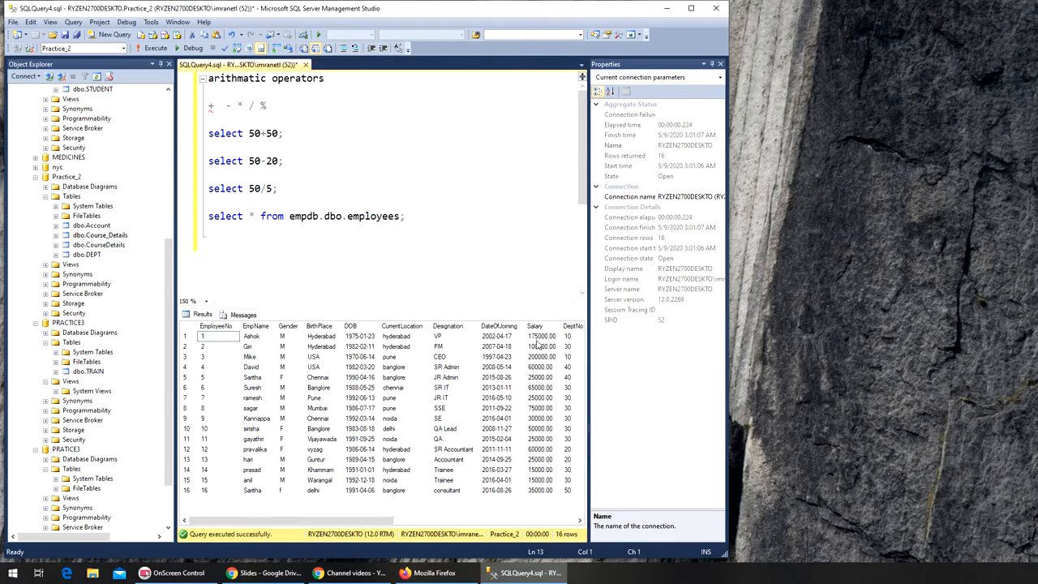
{"action": "mouse_move", "coordinate": [384, 282]}
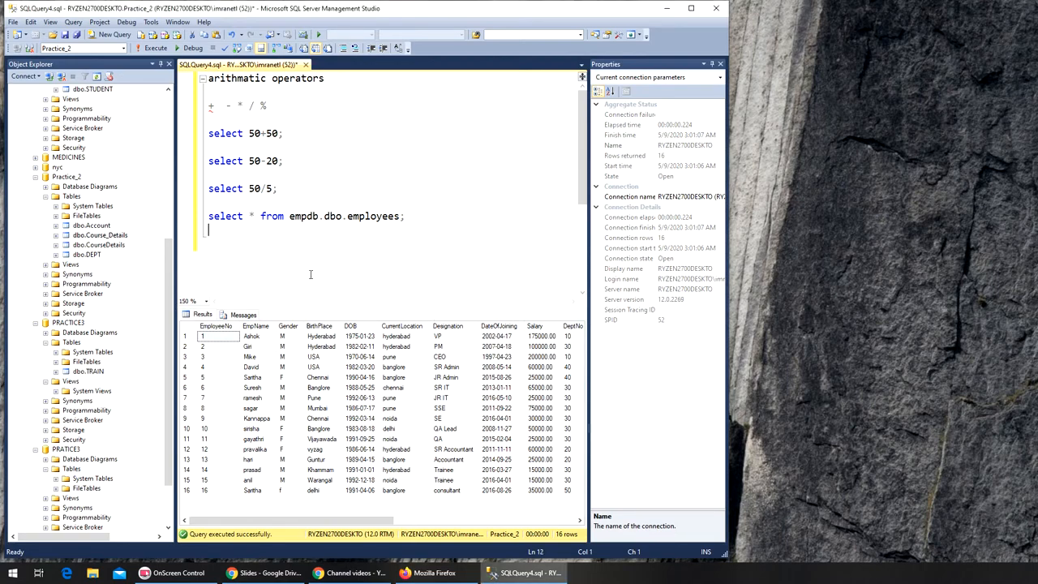
Type select salar, salary+1000 from emp.db.dbo.employees; below the employees query.
{"action": "type", "text": "select"}
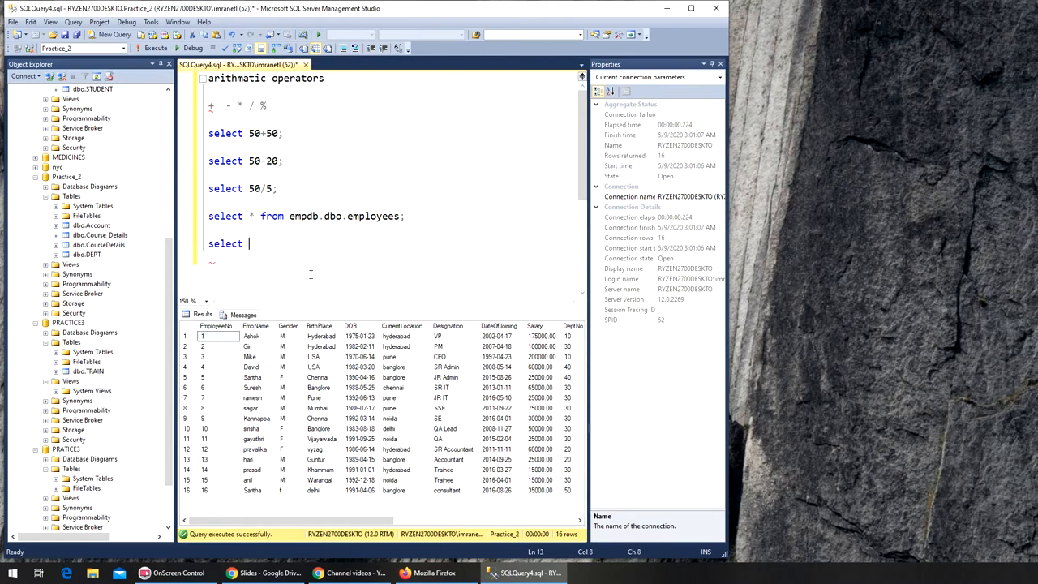
{"action": "type", "text": "salar"}
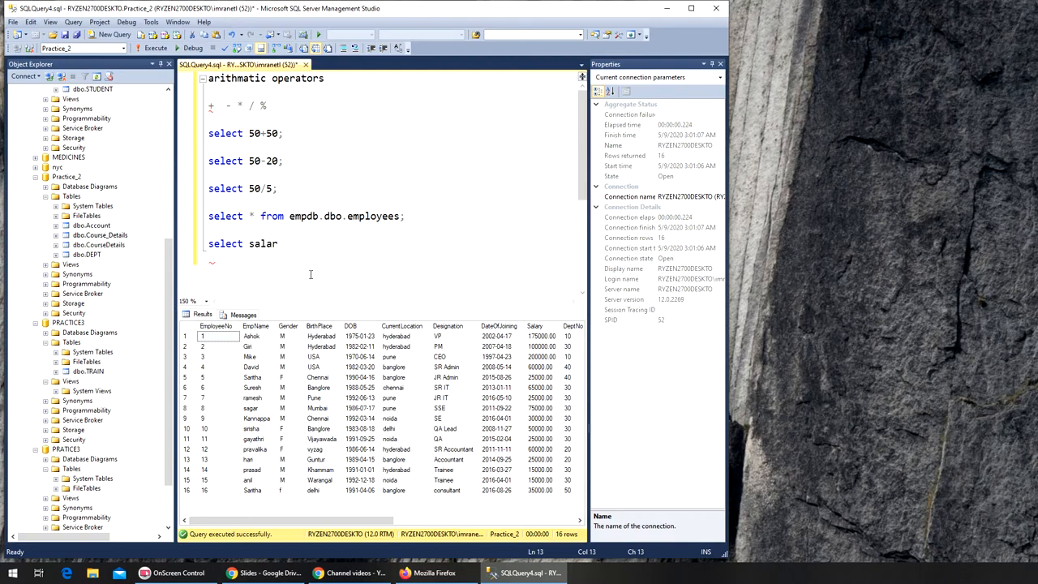
{"action": "type", "text": ", salary"}
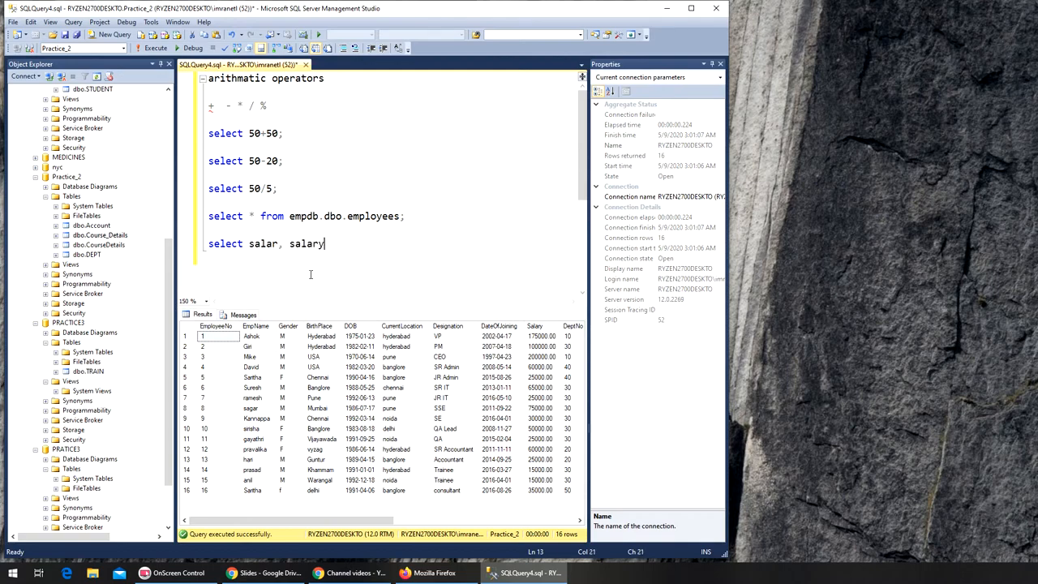
{"action": "type", "text": "+1000"}
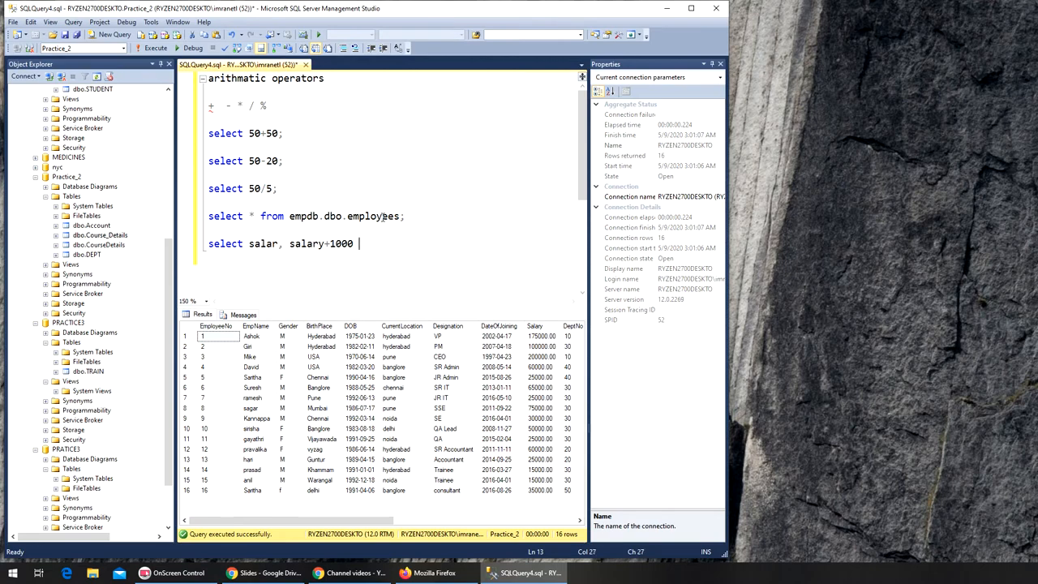
{"action": "type", "text": "from emp"}
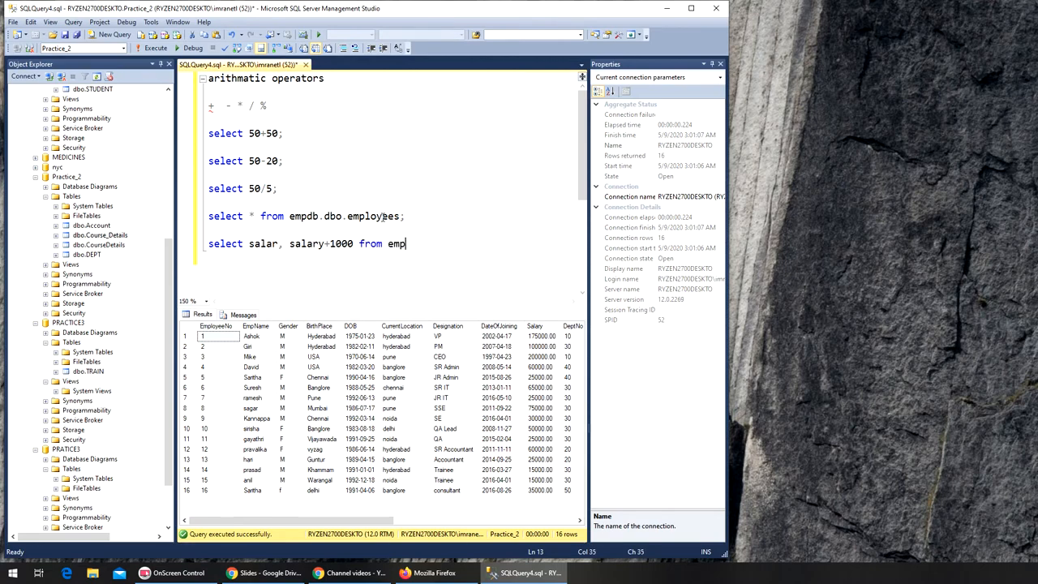
{"action": "type", "text": ".db.dbo"}
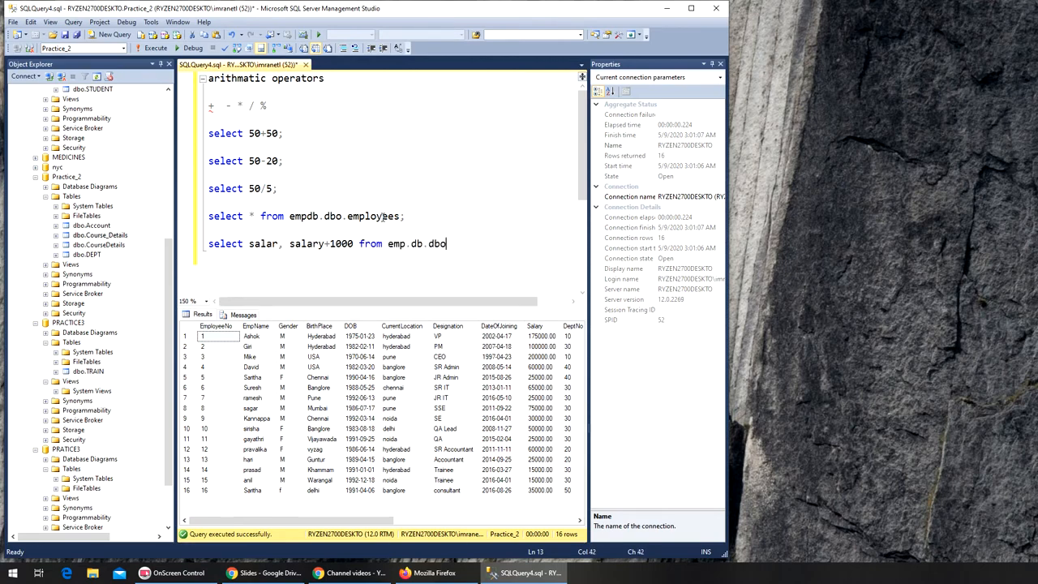
{"action": "type", "text": "employe"}
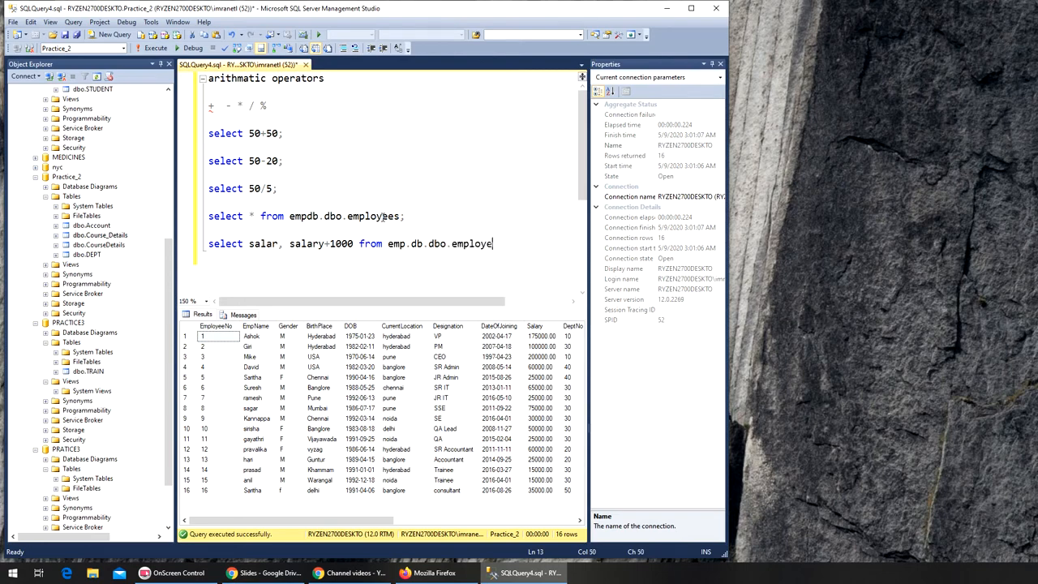
{"action": "type", "text": "es;"}
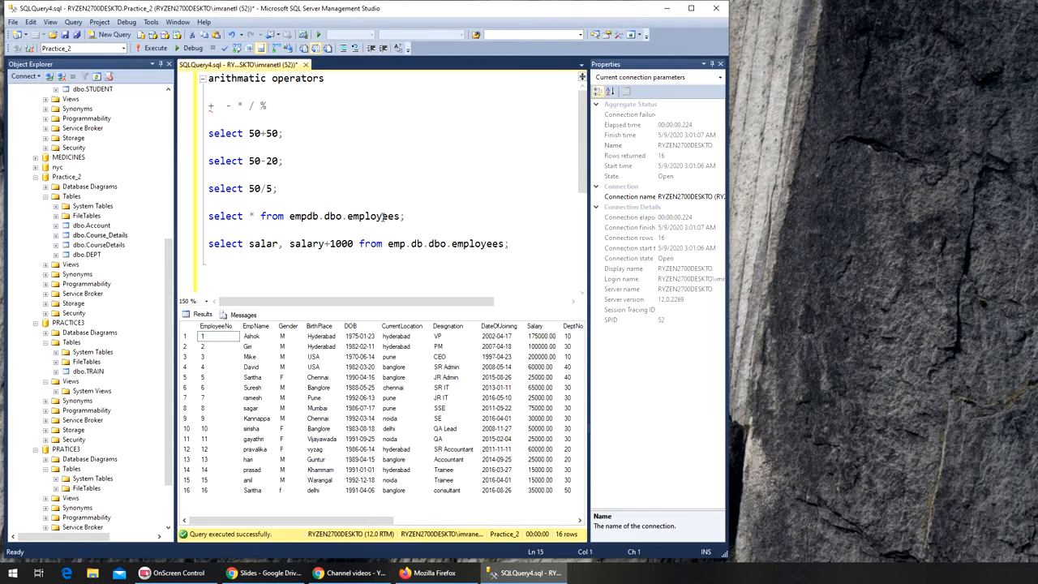
Fix the misspelled salar column and select the salary query line.
{"action": "left_click", "coordinate": [209, 243]}
{"action": "type", "text": "y"}
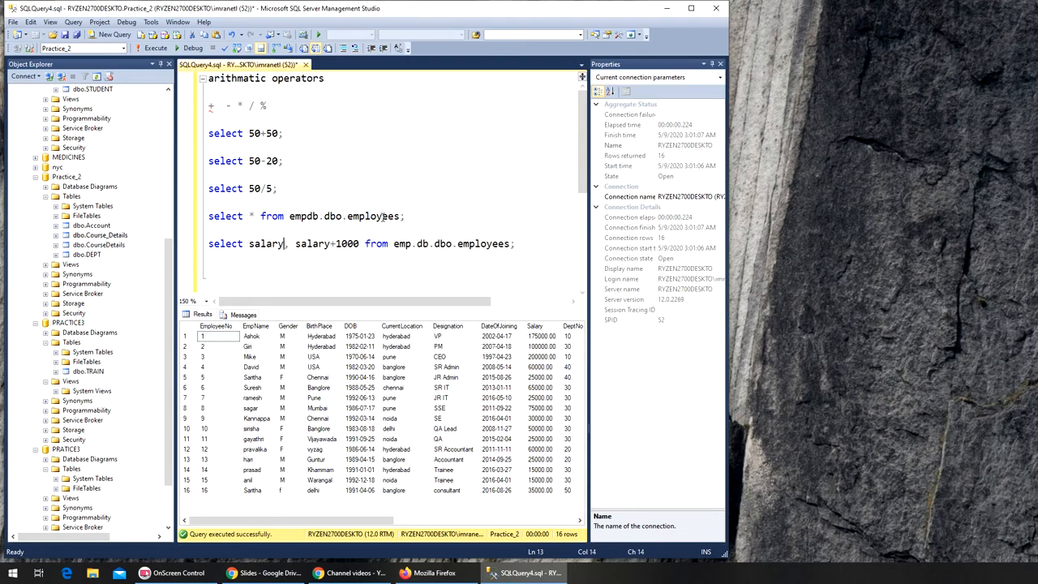
{"action": "mouse_move", "coordinate": [291, 261]}
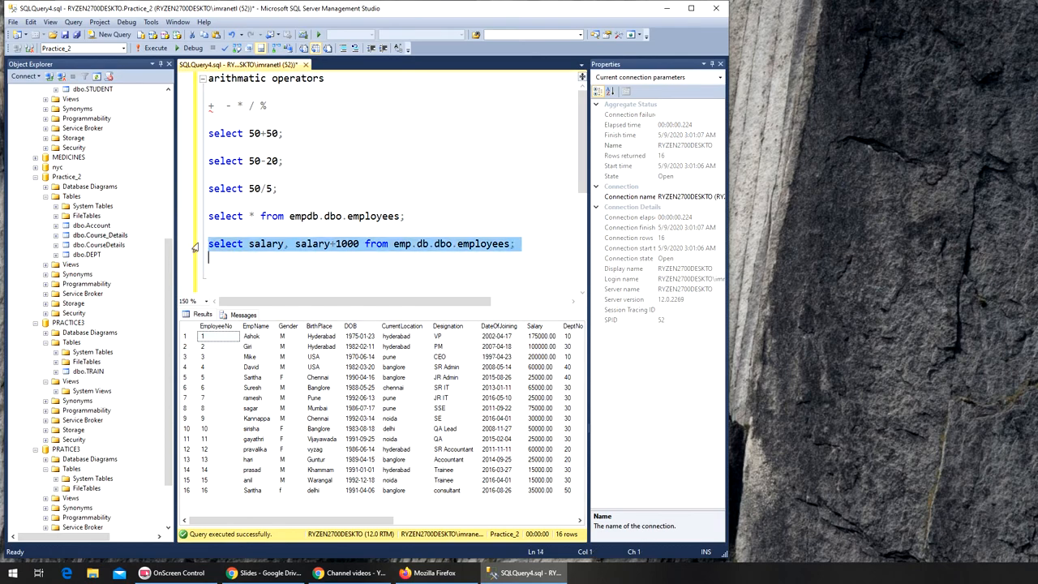
{"action": "left_click", "coordinate": [155, 48]}
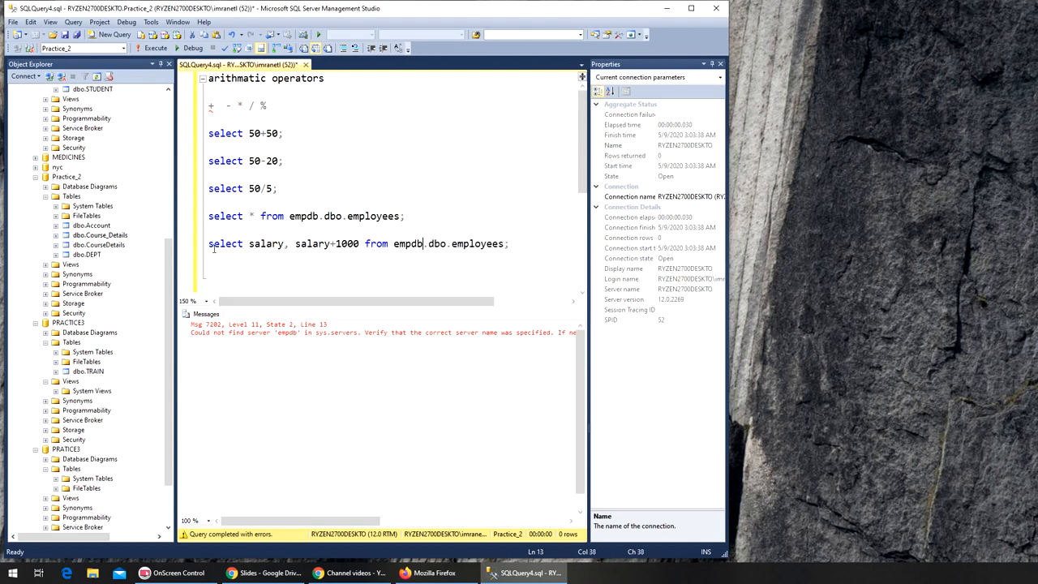
Run the corrected salary query, returning 16 rows of salary and salary+1000.
{"action": "left_click", "coordinate": [153, 48]}
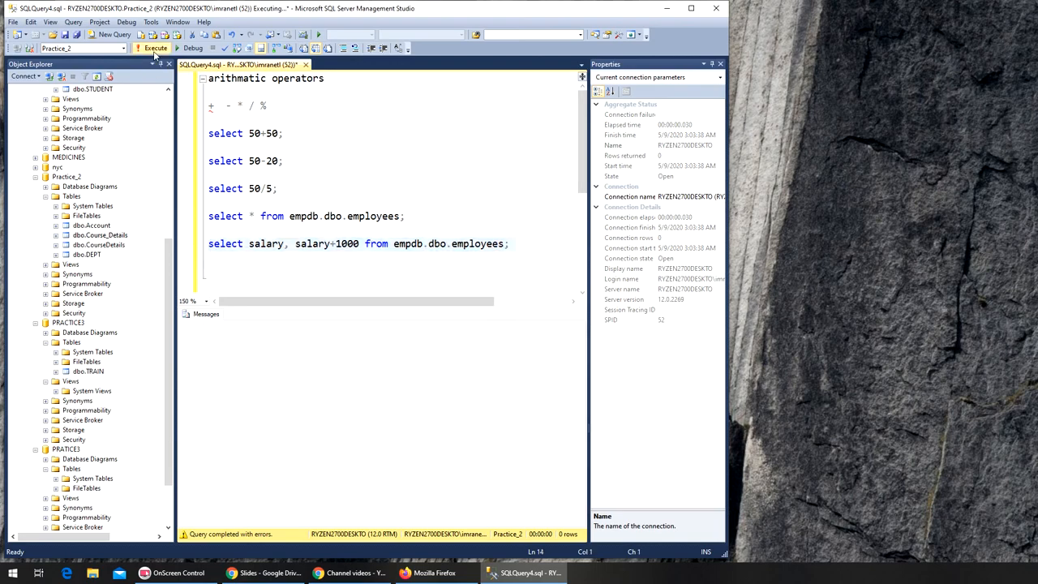
{"action": "left_click", "coordinate": [155, 48]}
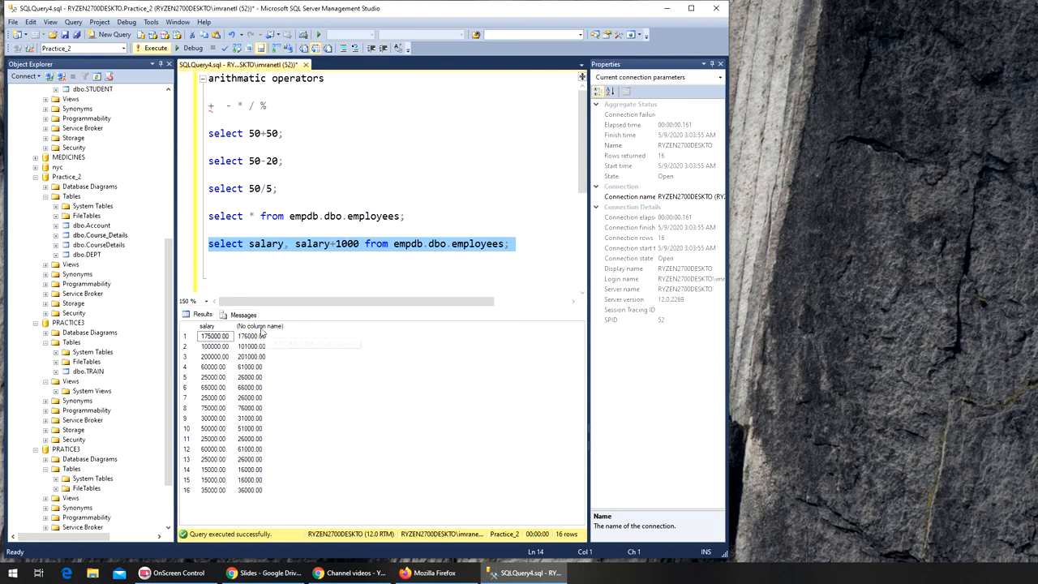
{"action": "mouse_move", "coordinate": [262, 334]}
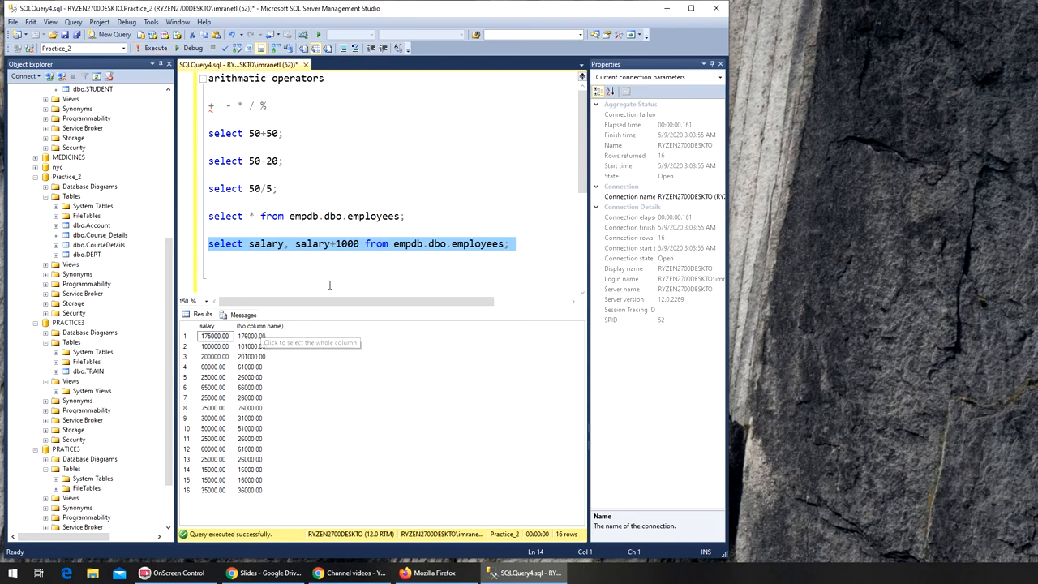